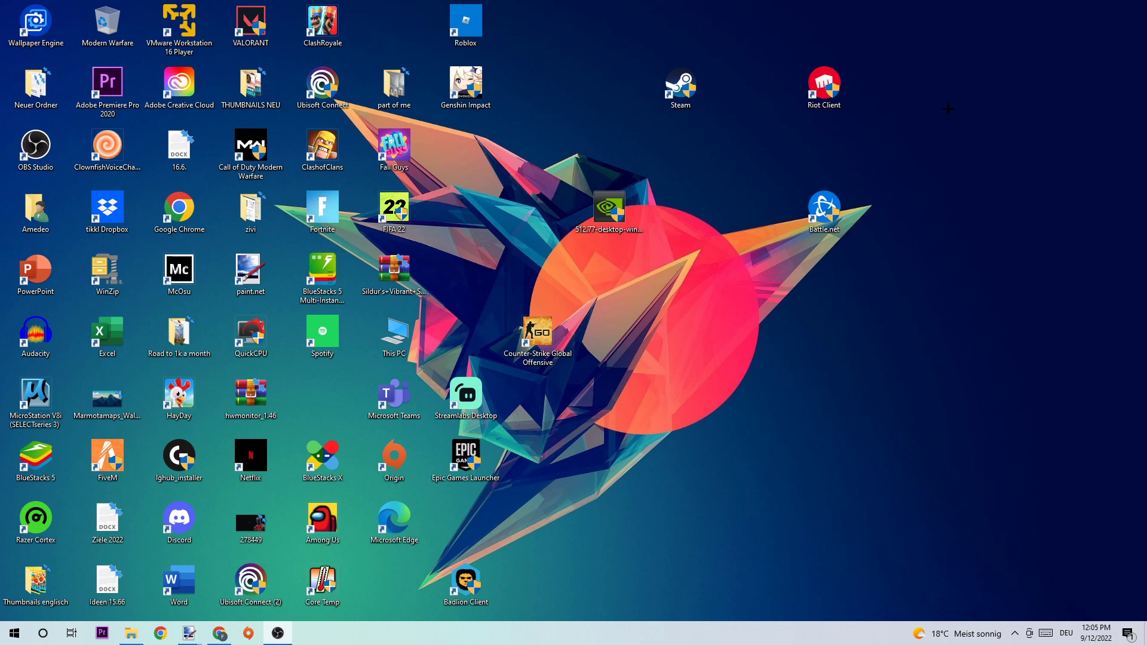
{"action": "mouse_move", "coordinate": [505, 564]}
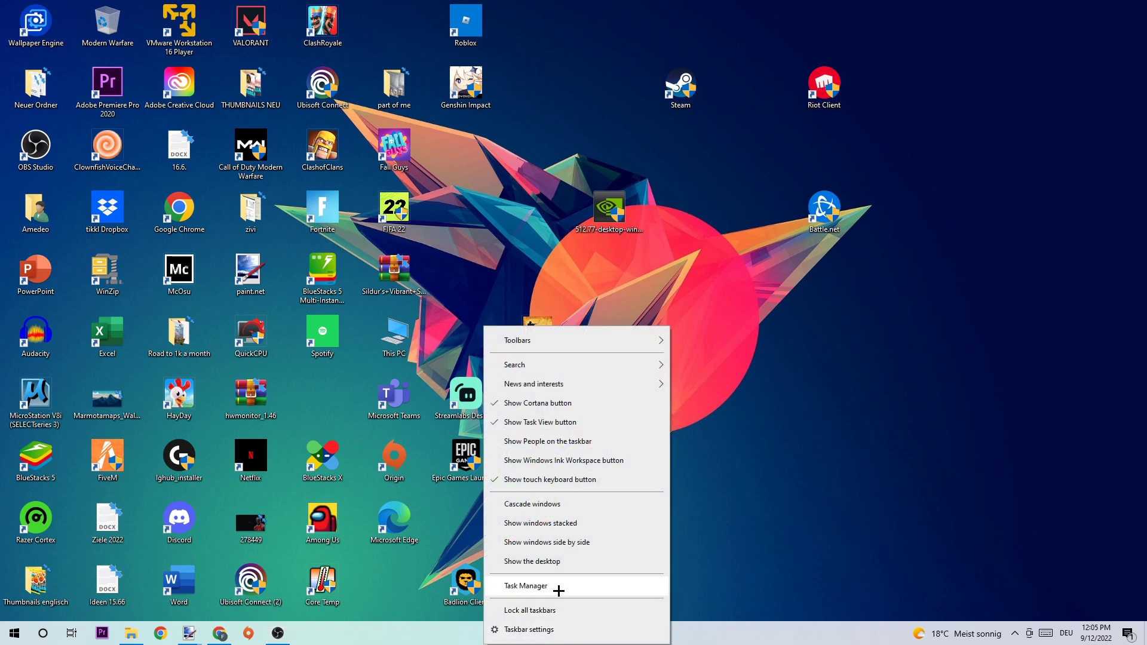
Step: Open Task Manager and bring up the actions menu for its own process
{"action": "left_click", "coordinate": [525, 586]}
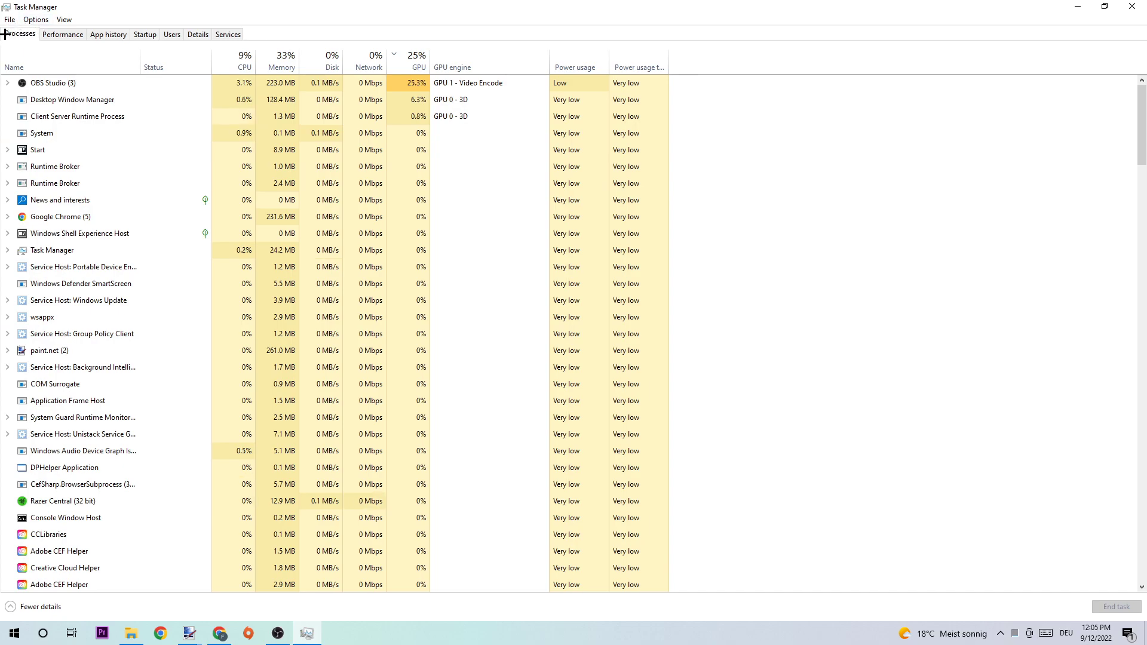
{"action": "left_click", "coordinate": [83, 333]}
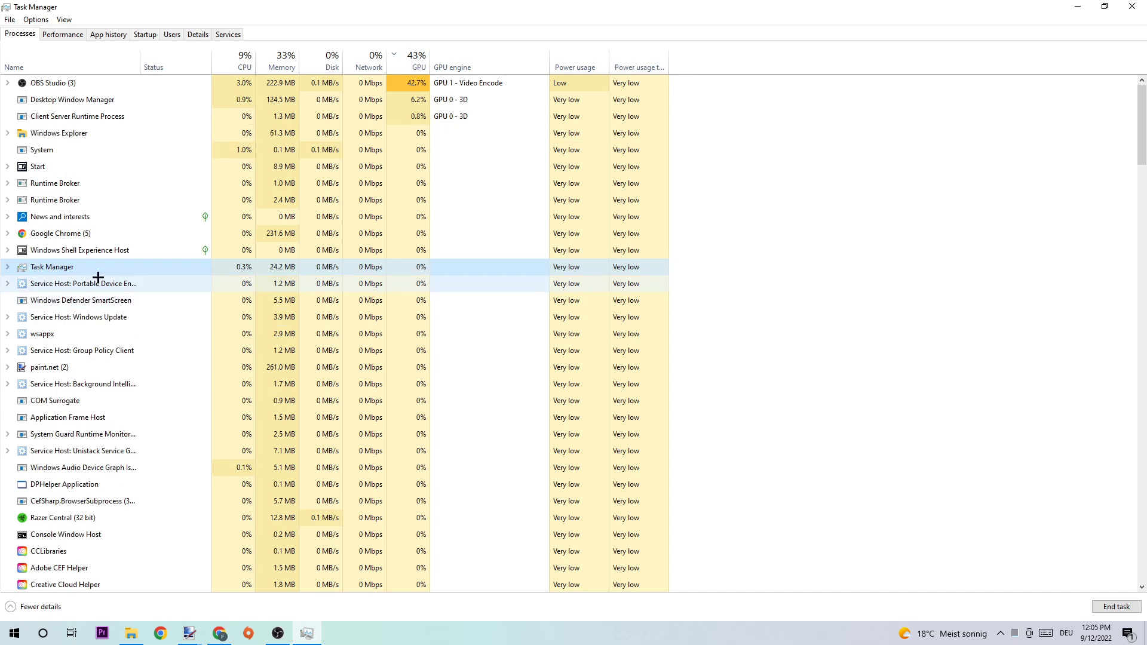
{"action": "right_click", "coordinate": [53, 266]}
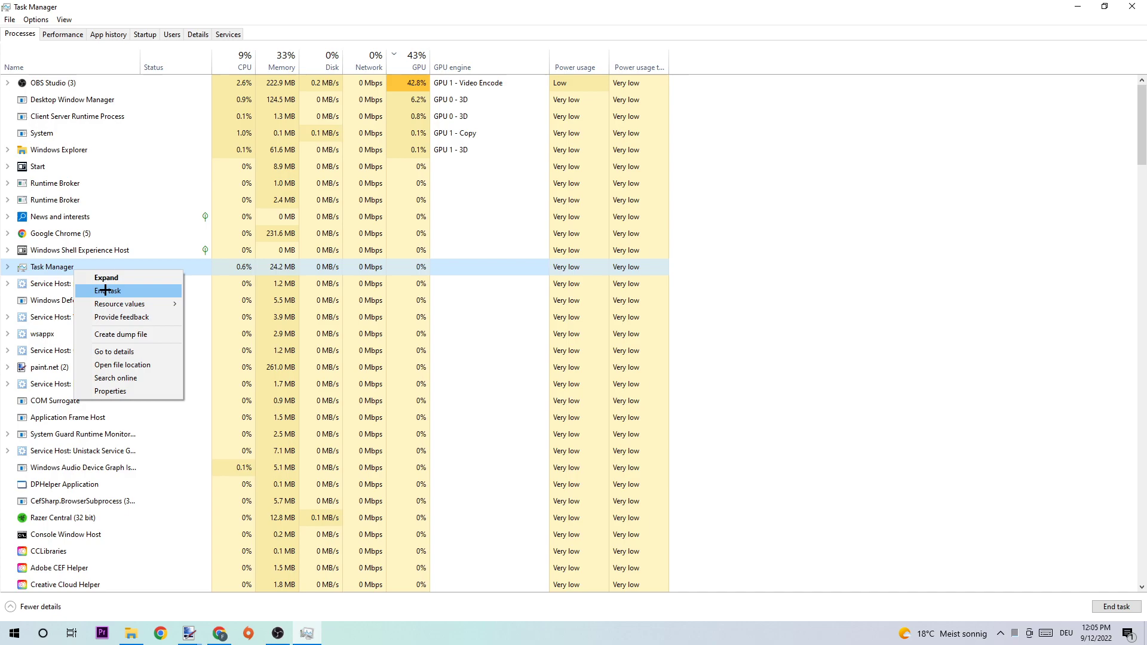
{"action": "mouse_move", "coordinate": [108, 278]}
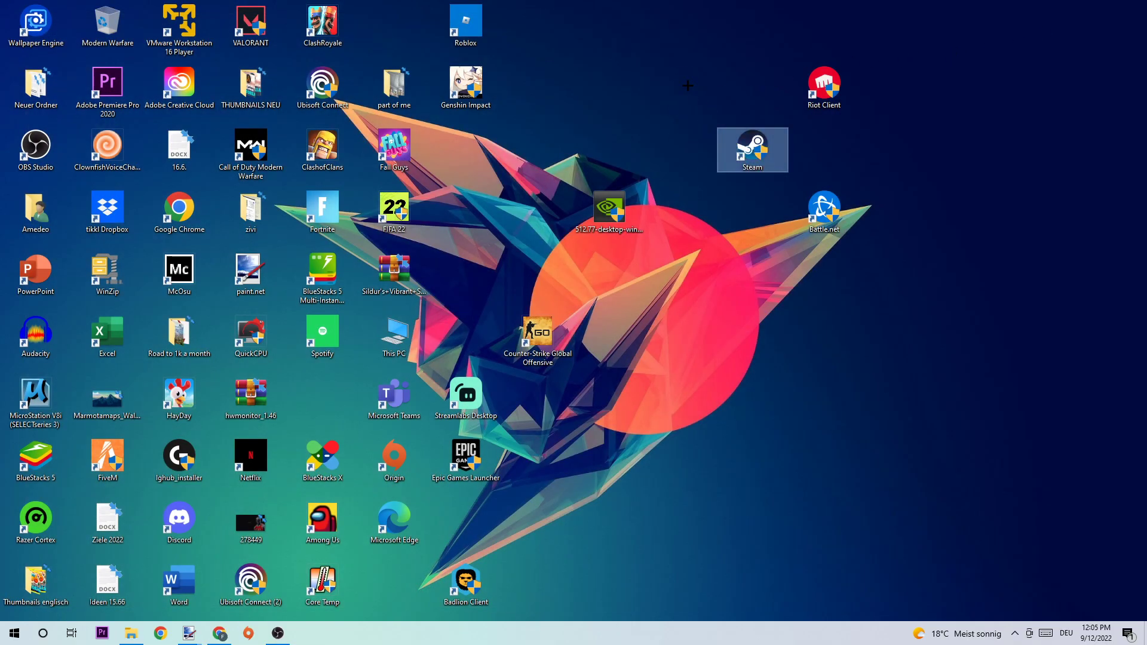
Step: Reposition the Steam shortcut on the desktop and open its Properties
{"action": "left_click_drag", "start_coordinate": [752, 150], "coordinate": [681, 87]}
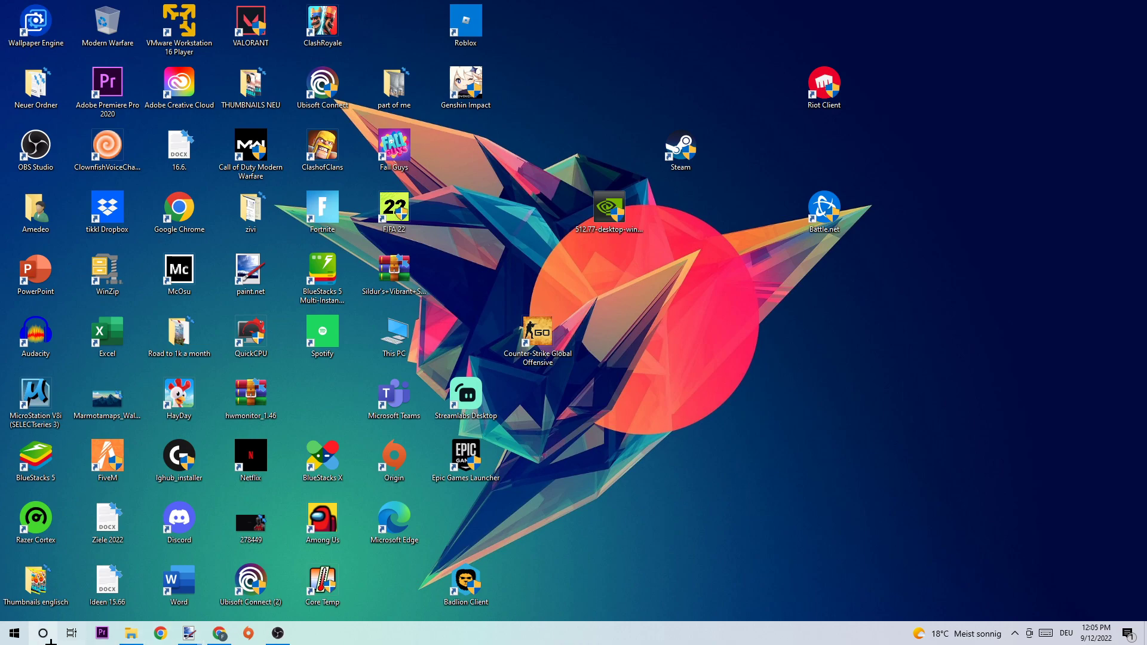
{"action": "left_click", "coordinate": [13, 633]}
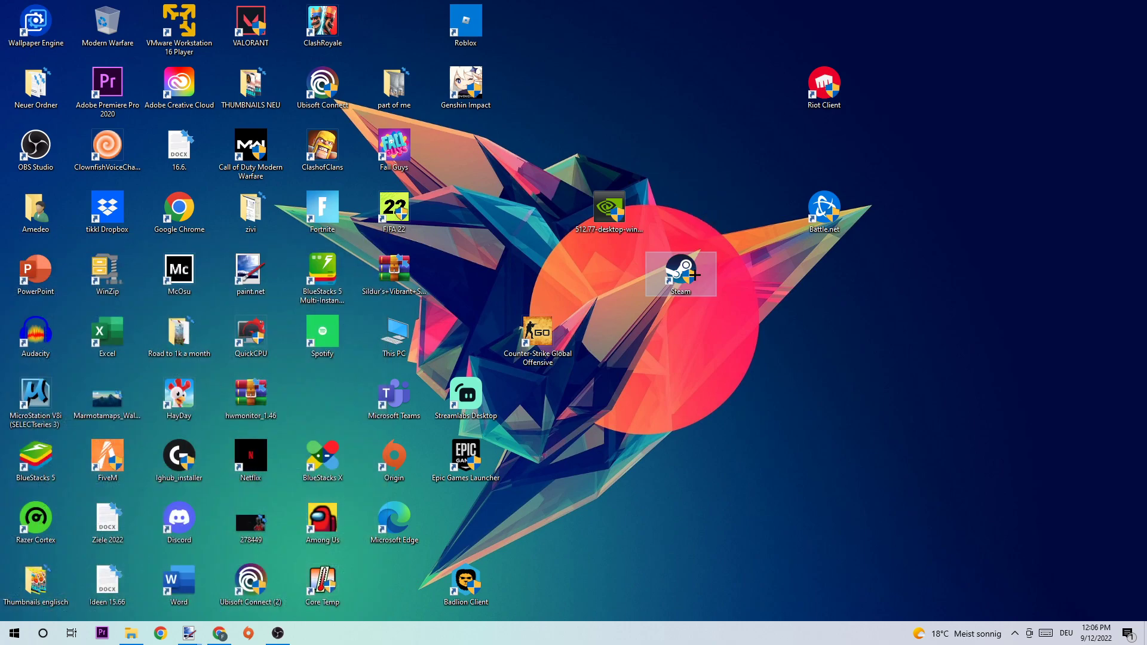
{"action": "right_click", "coordinate": [680, 274]}
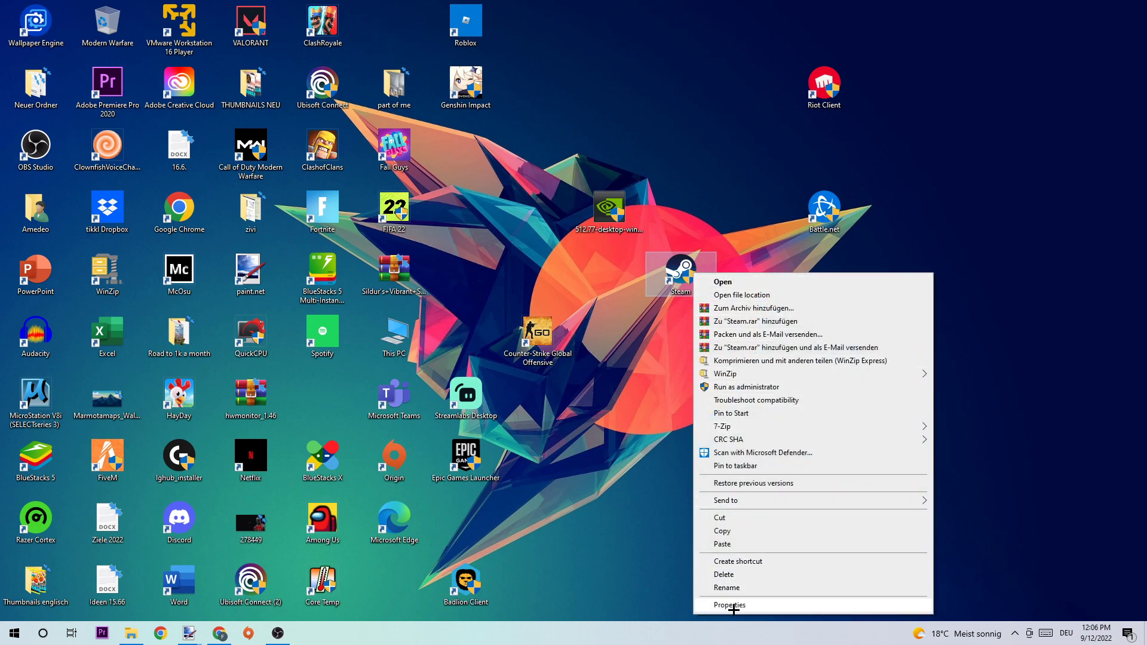
{"action": "left_click", "coordinate": [729, 606]}
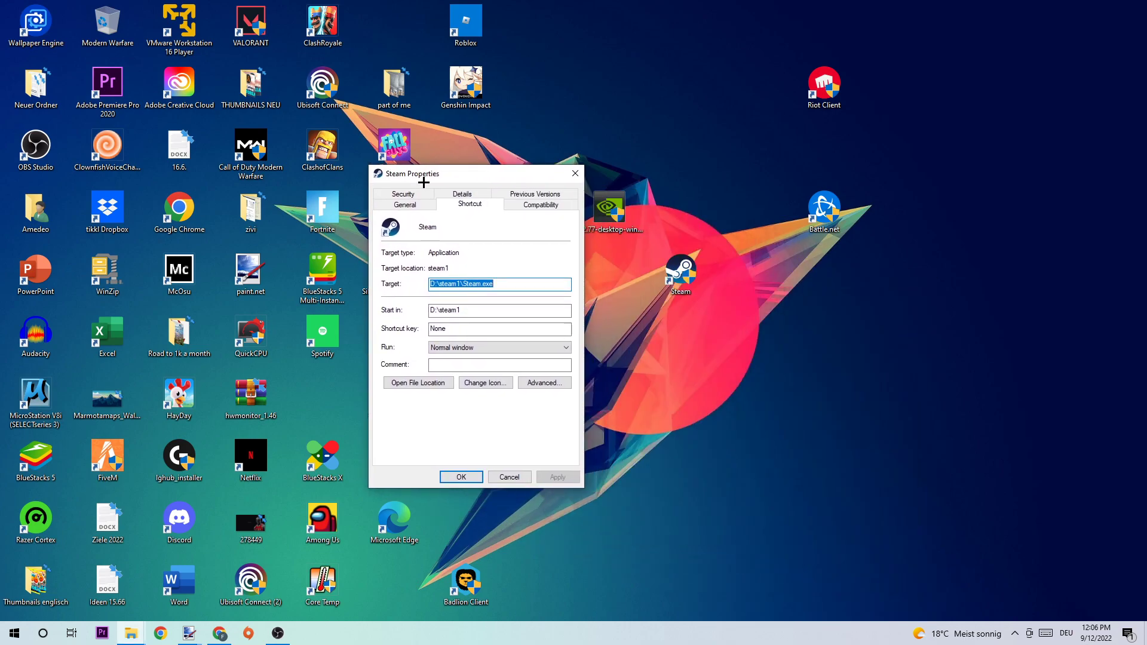
Step: Set Steam to Windows 8 compatibility mode, running as administrator, and confirm with OK
{"action": "left_click", "coordinate": [539, 204]}
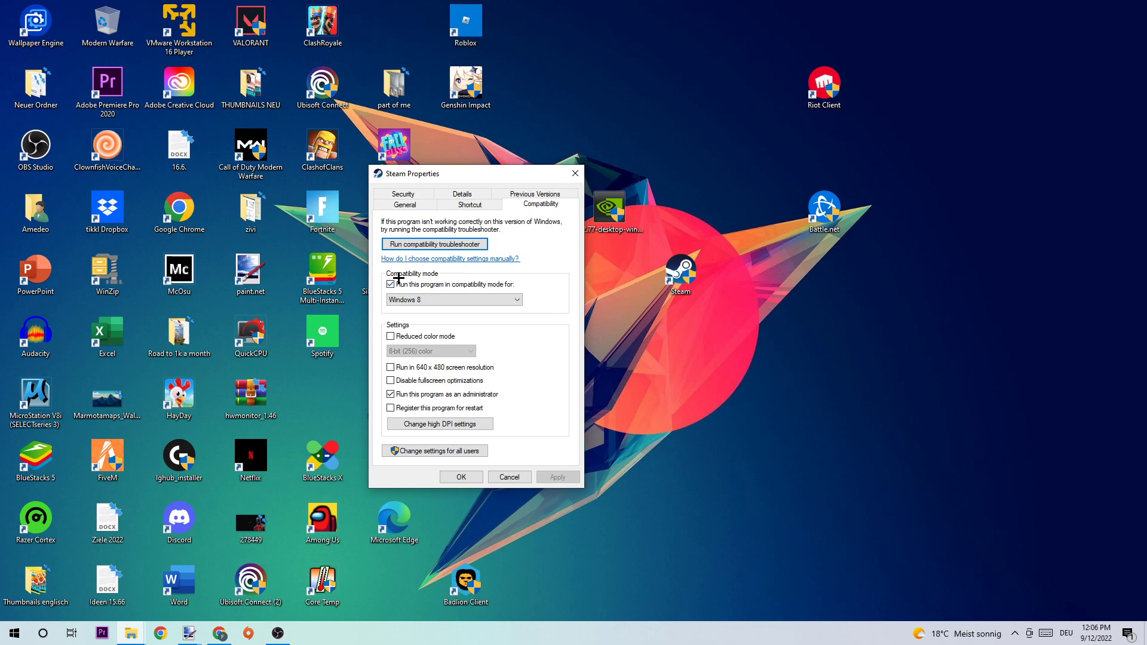
{"action": "mouse_move", "coordinate": [436, 273]}
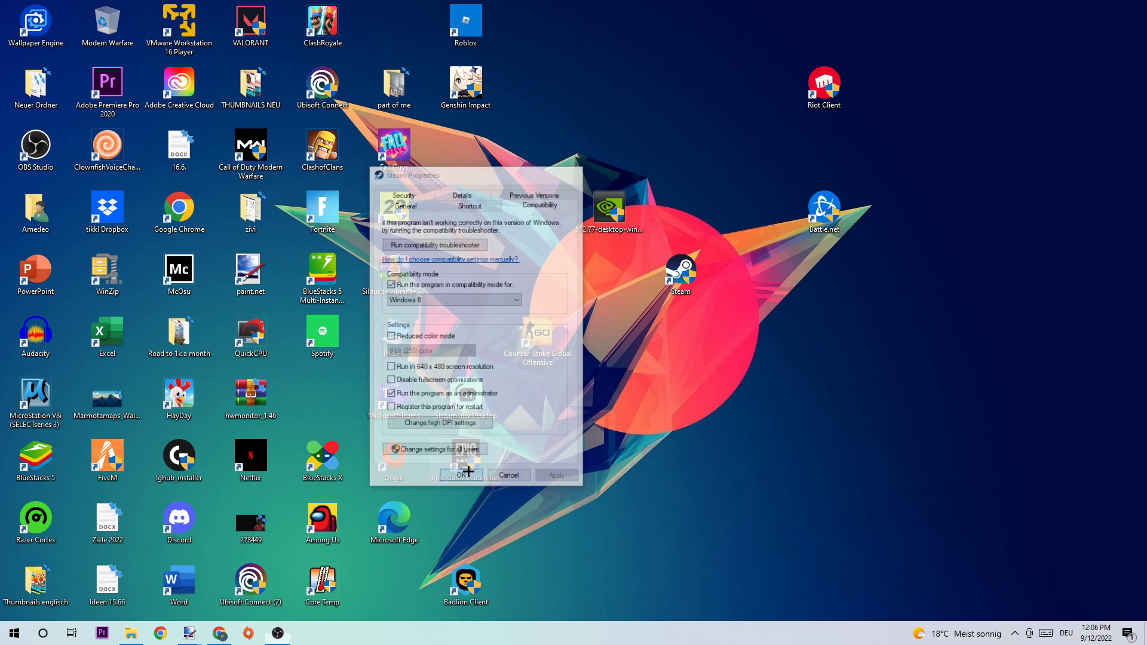
{"action": "left_click", "coordinate": [459, 474]}
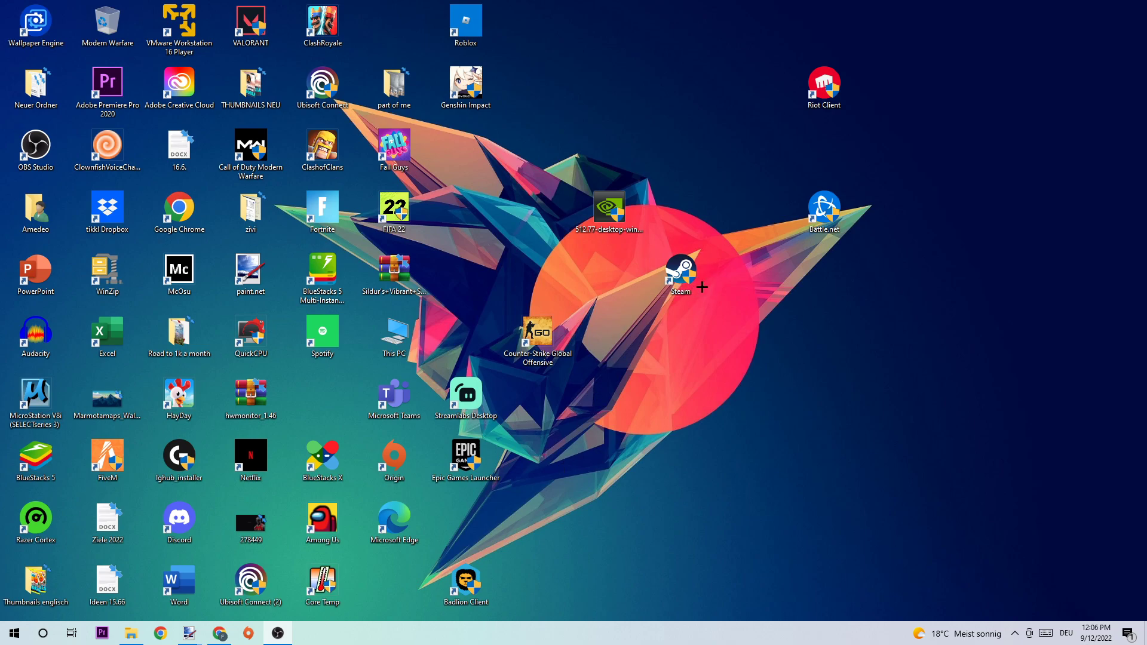
Step: Drag the Steam icon up beside the Fall Guys icon near the top middle
{"action": "left_click_drag", "start_coordinate": [680, 274], "coordinate": [538, 150]}
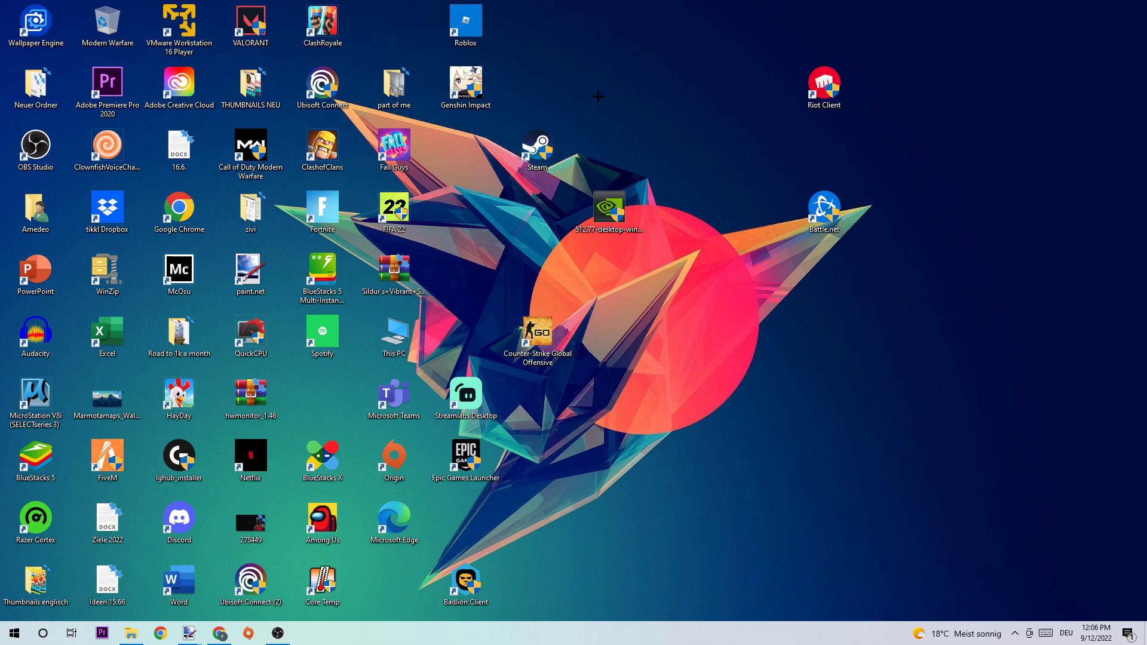